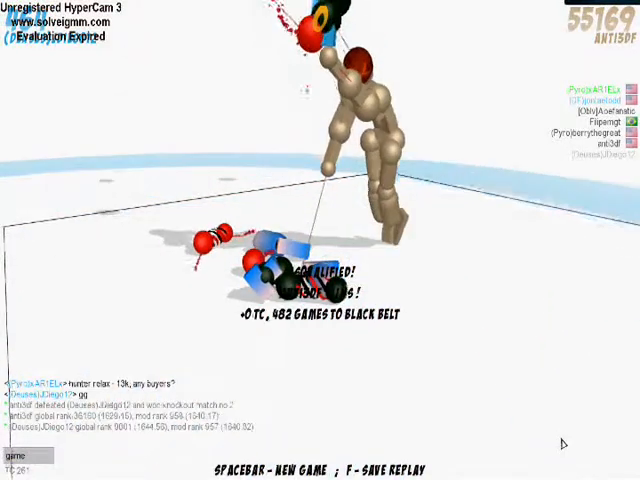
Step: Skip saving the replay and start a new match with Space
key("space")
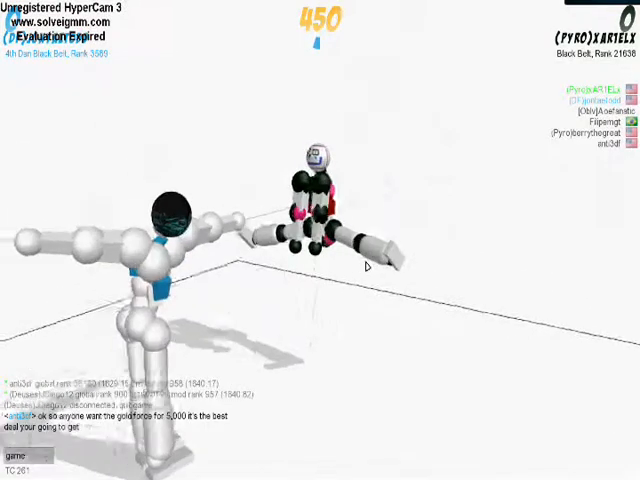
Step: Send '3k' in room chat, then begin typing 'real' as the next message
type("3k")
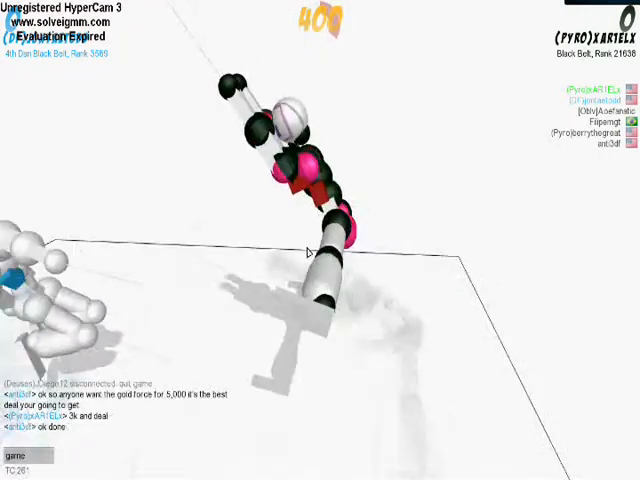
type("real")
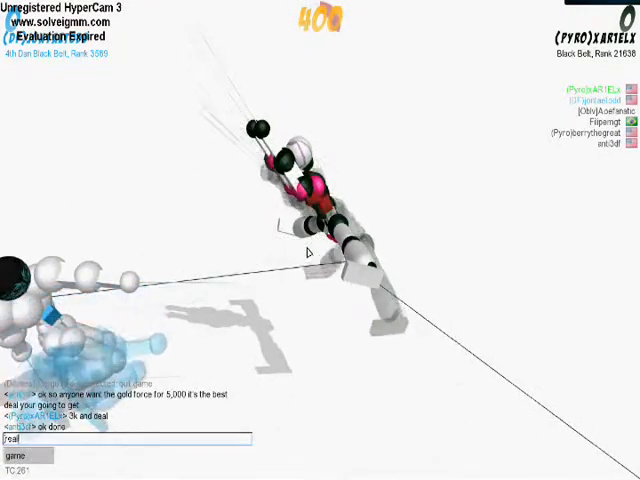